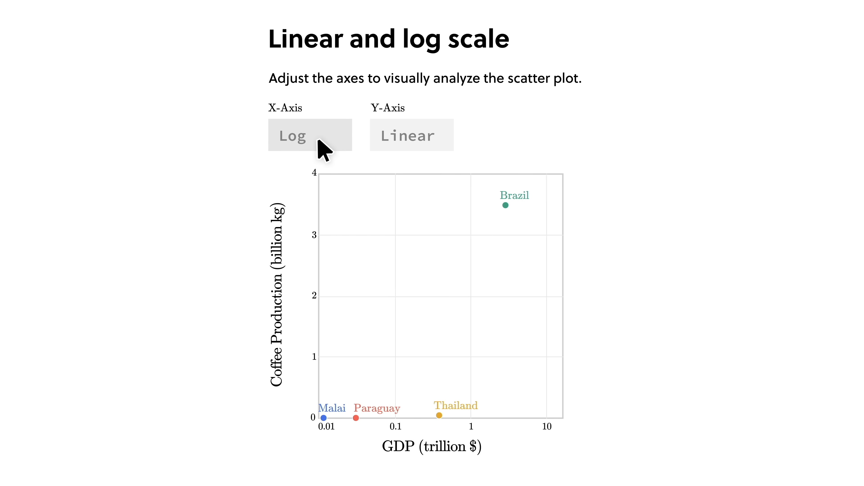
Put the scatter plot's GDP X-axis on a log scale and move on to Misleading Graphs
left_click(411, 135)
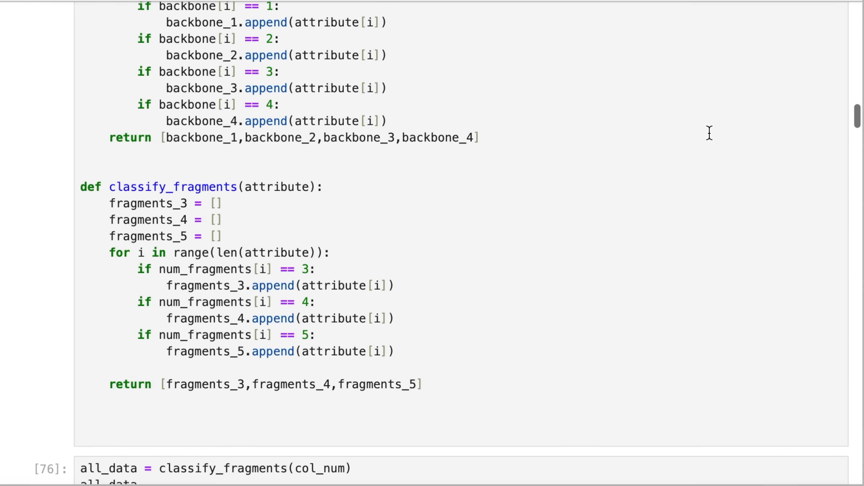
scroll("down", 3)
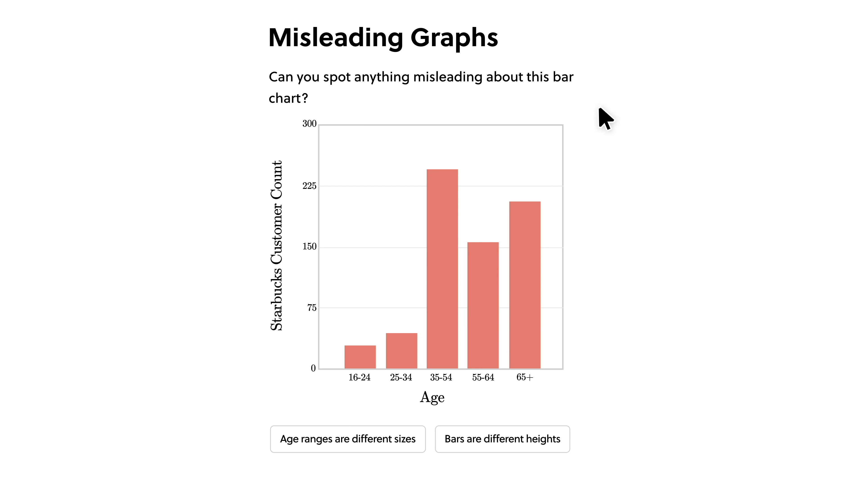
Answer 'Age ranges are different sizes', then slide the Minimum Income filter up in the Percentiles histogram
left_click(346, 439)
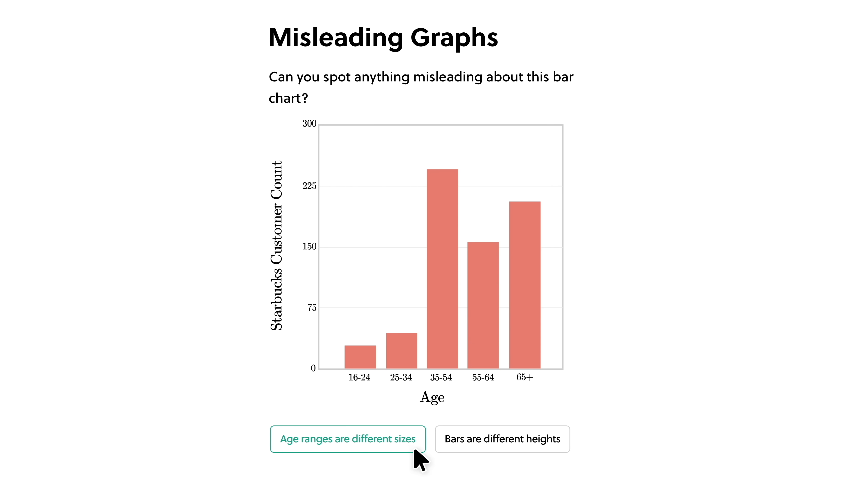
left_click(346, 439)
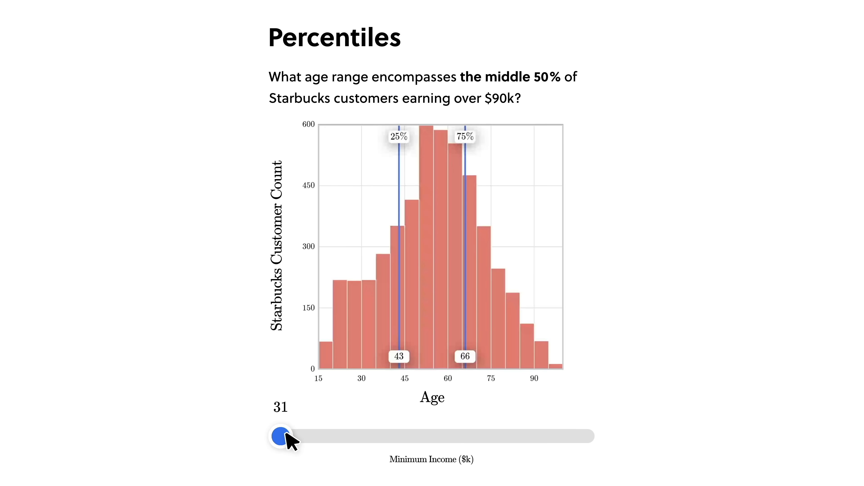
left_click_drag(279, 436, 531, 436)
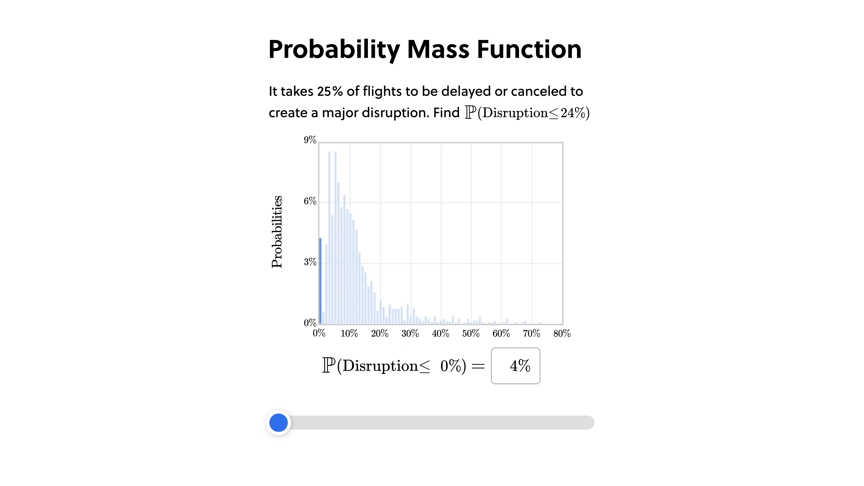
Slide the disruption threshold to 34%, 36%, then back to 24% for P(Disruption ≤ 24%) = 89%
left_click_drag(279, 422, 384, 422)
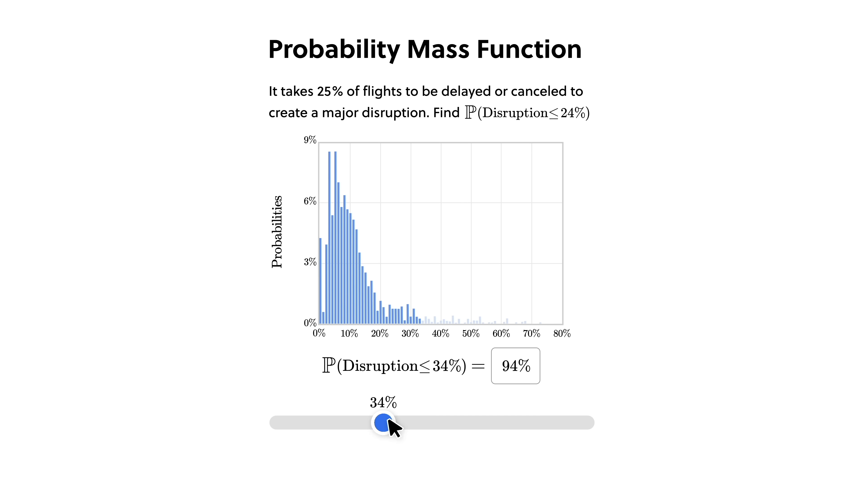
left_click_drag(384, 423, 392, 422)
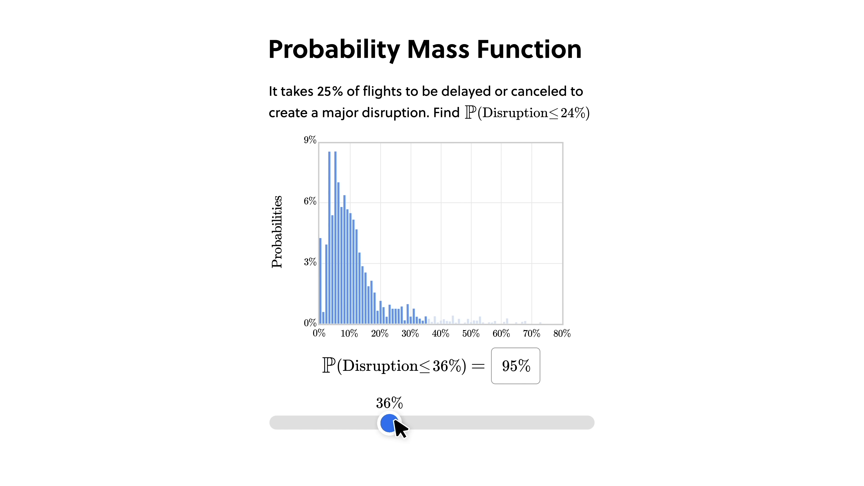
left_click_drag(391, 423, 351, 423)
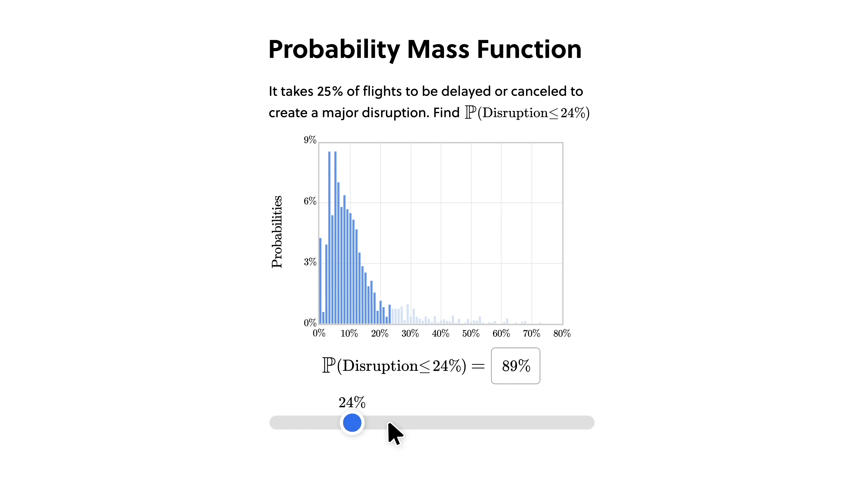